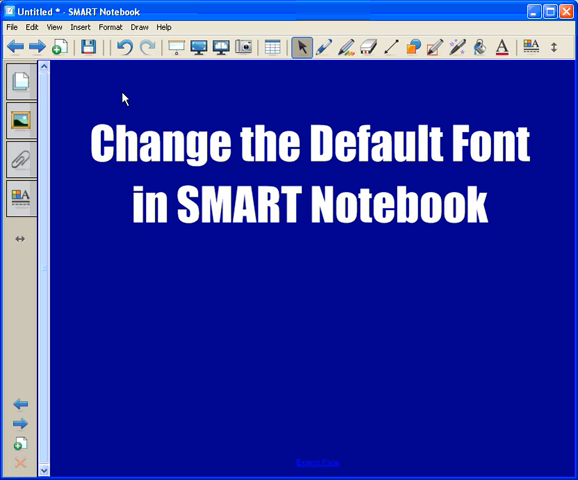
mouse_move(35, 48)
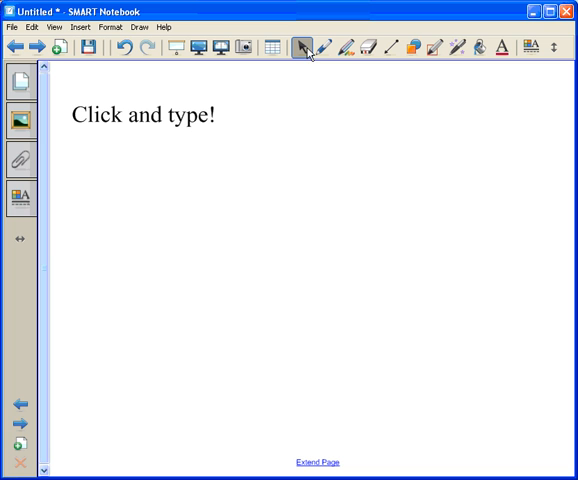
mouse_move(486, 55)
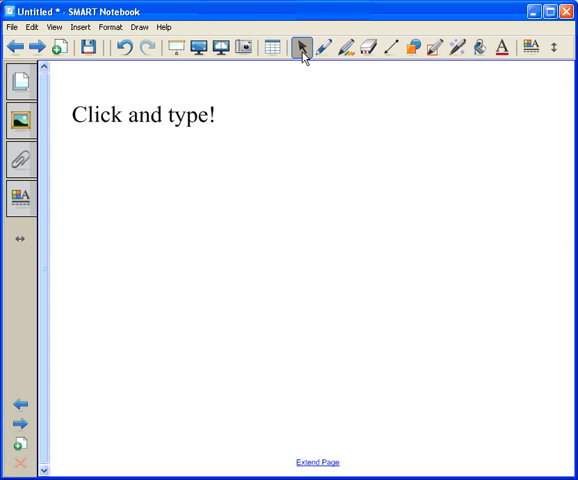
mouse_move(166, 171)
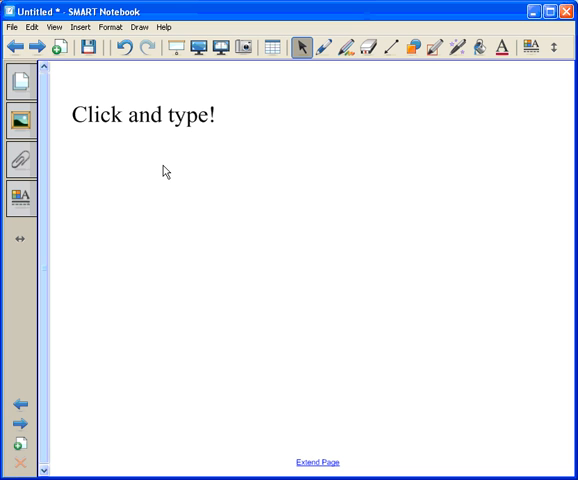
mouse_move(163, 177)
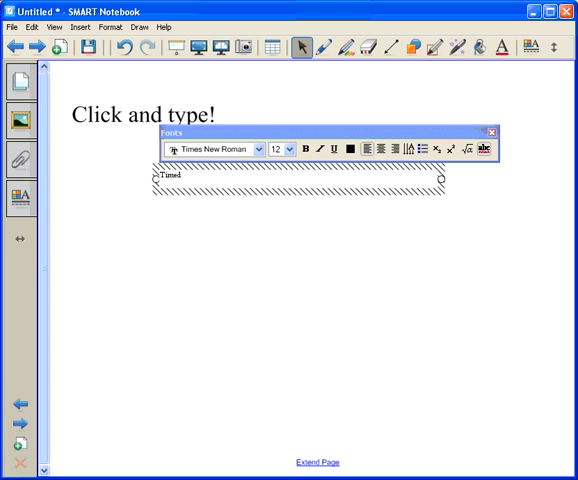
Type the line 'Times New Roman is Boring' below the first line
text(Times New Roman is B)
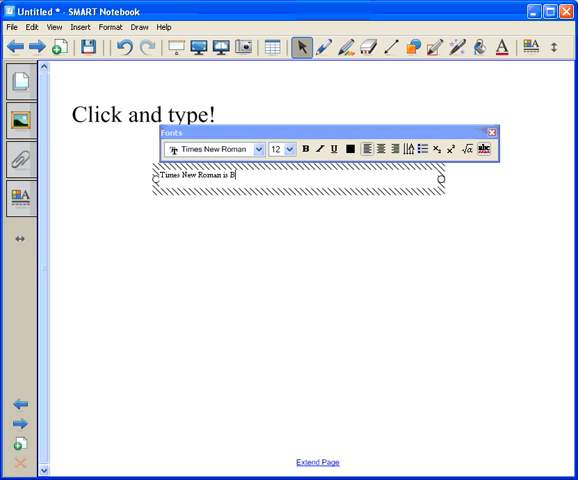
text(oring)
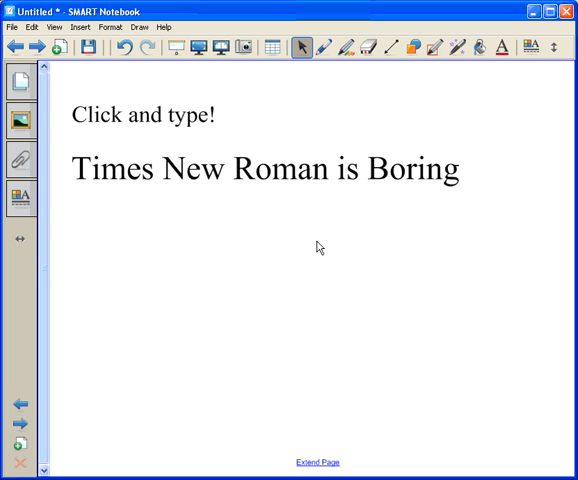
mouse_move(454, 89)
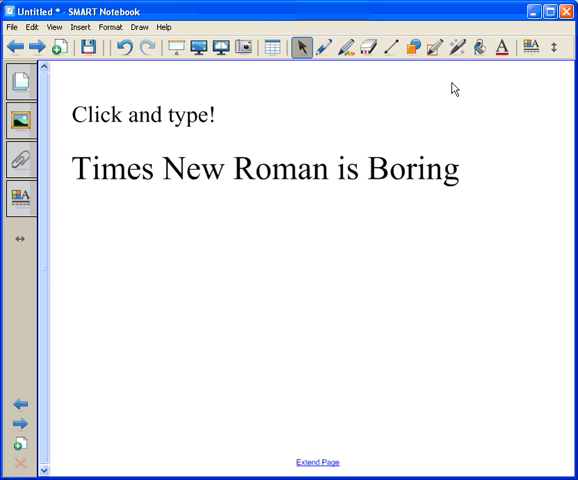
mouse_move(503, 58)
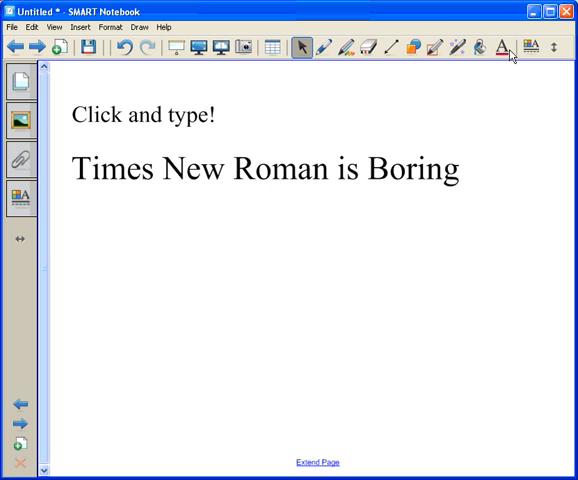
Activate the Text tool and select the first text style preset
click(498, 47)
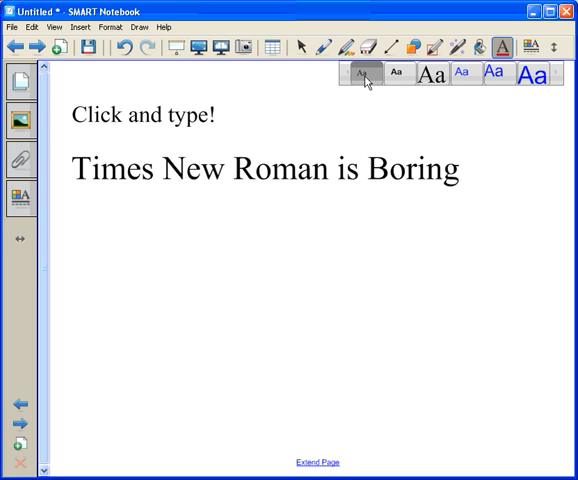
mouse_move(534, 80)
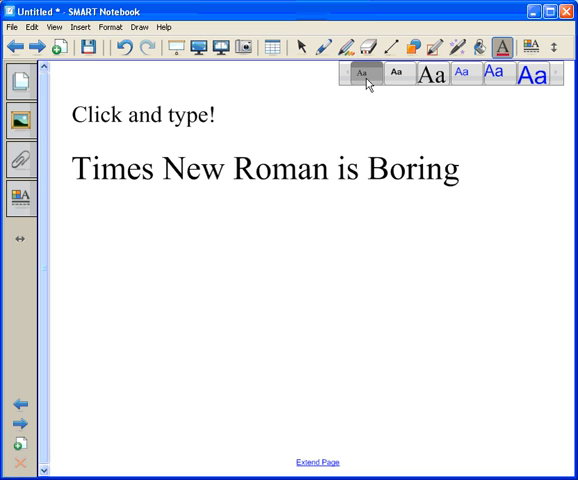
click(84, 225)
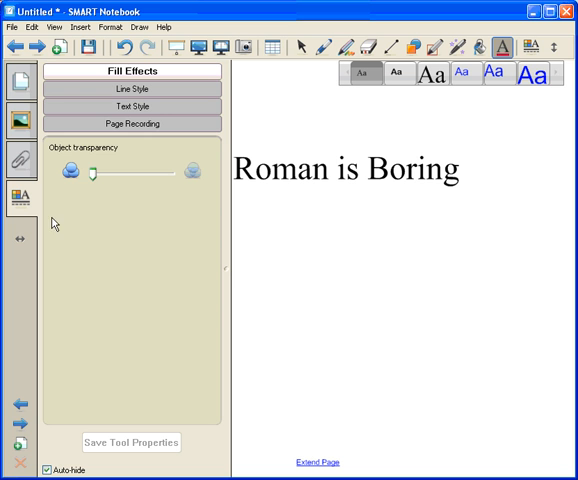
mouse_move(135, 109)
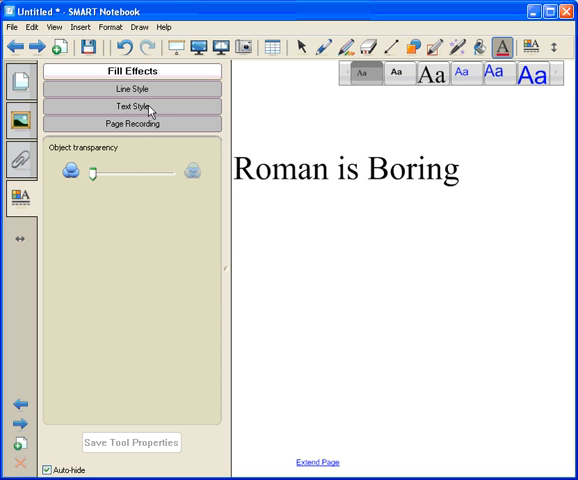
Set the text tool's font to Arial Rounded MT Bold and choose a different size
click(135, 107)
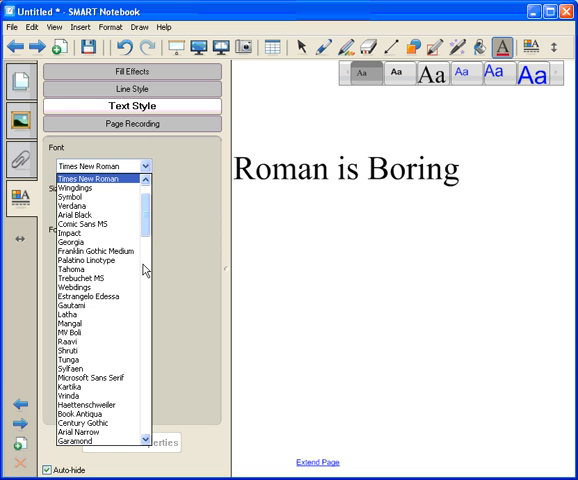
scroll(down, 3)
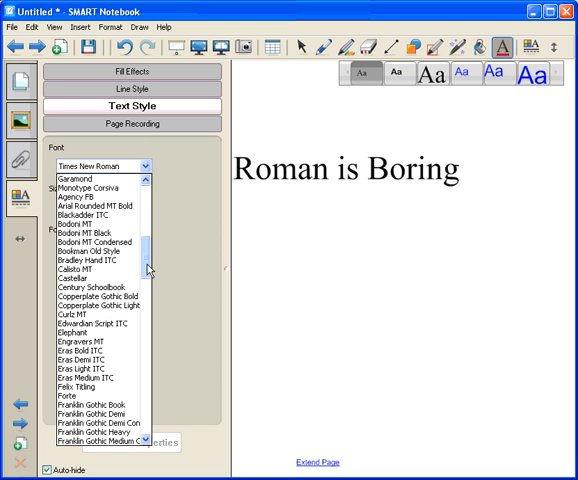
click(91, 214)
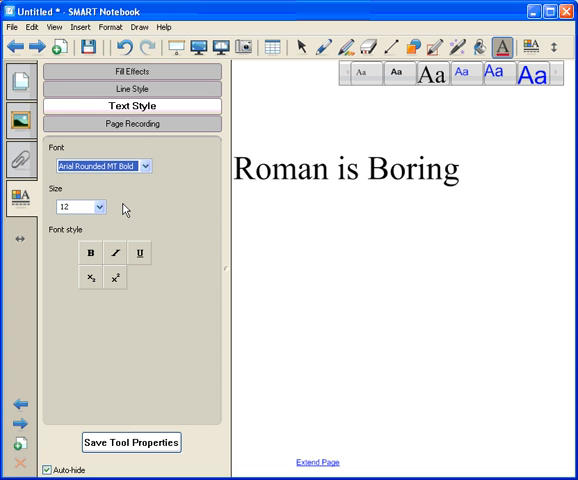
click(101, 207)
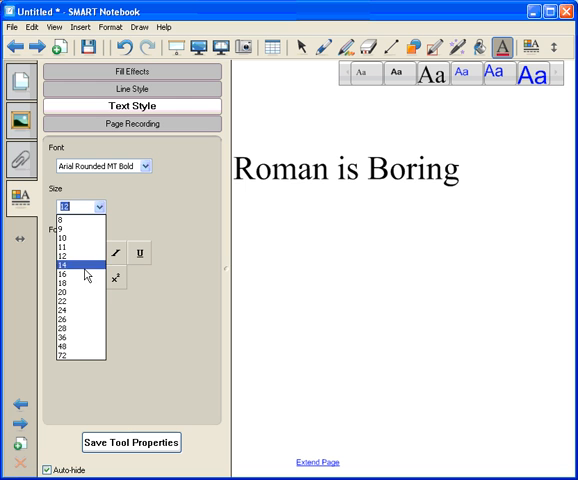
click(82, 277)
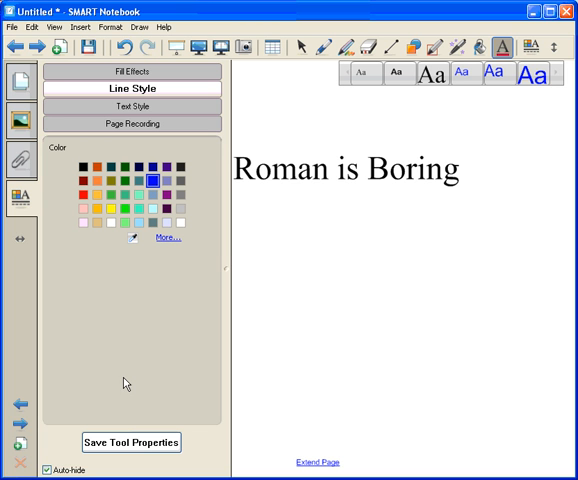
mouse_move(136, 304)
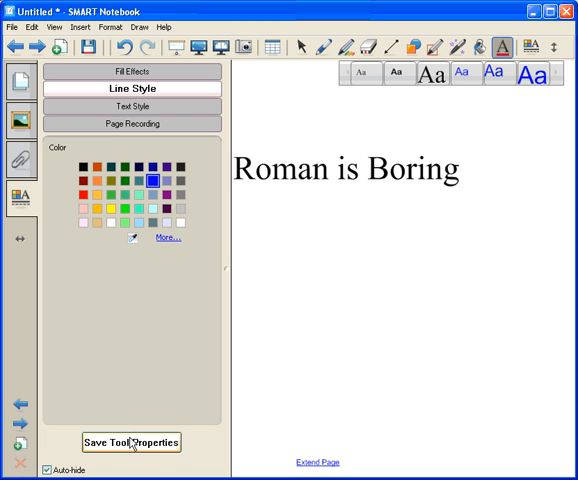
Save the blue Arial Rounded MT Bold settings as the first preset's tool properties
click(359, 82)
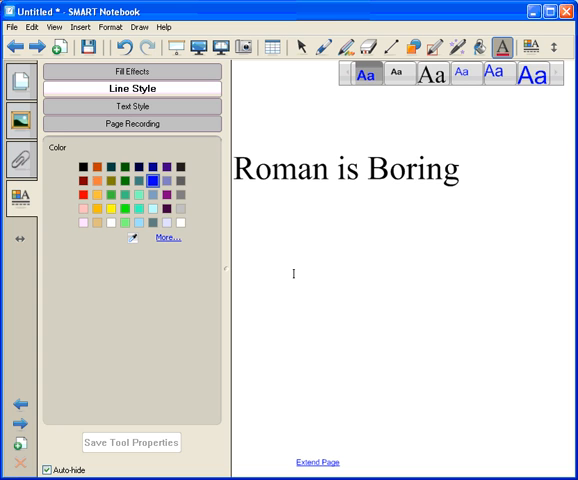
Type 'This is a better font!' in a new text box below the Times line
click(137, 72)
text(This is)
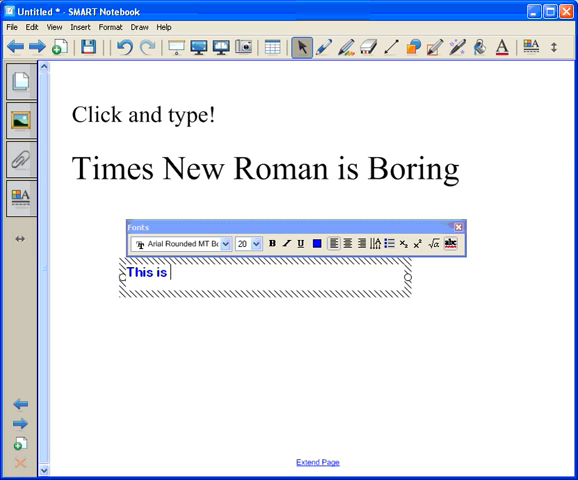
text(a better f)
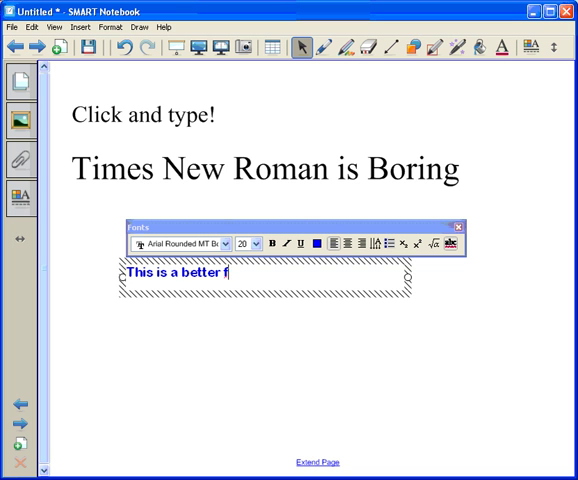
text(ont!)
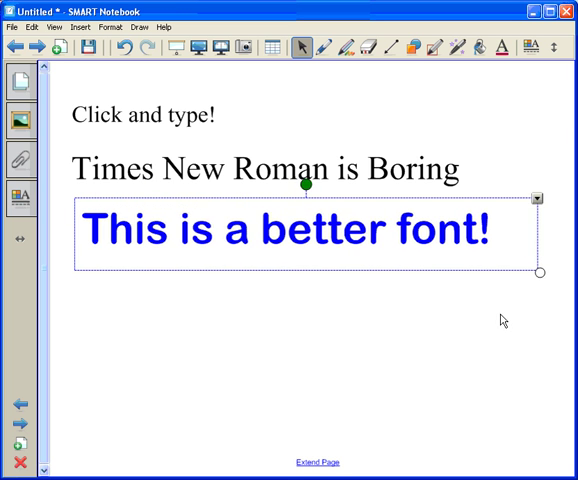
click(350, 330)
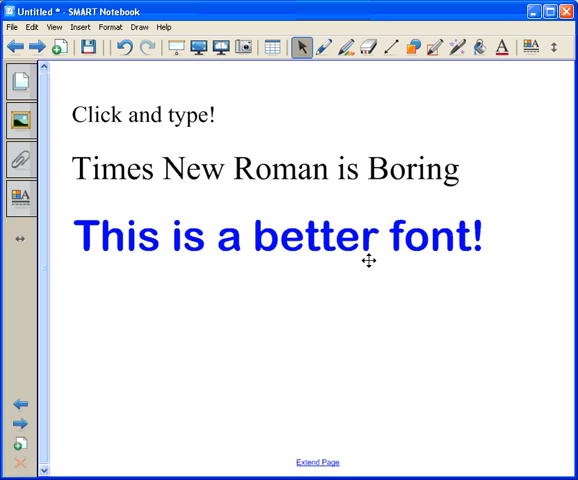
mouse_move(356, 280)
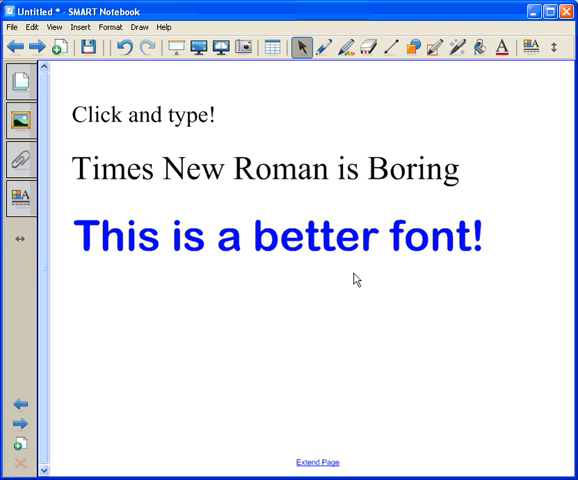
mouse_move(308, 313)
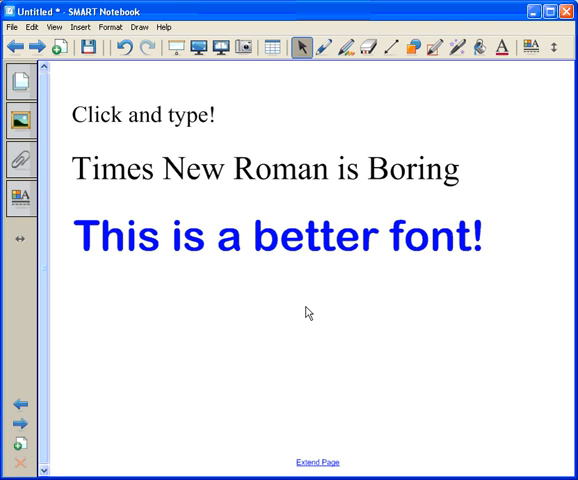
mouse_move(284, 302)
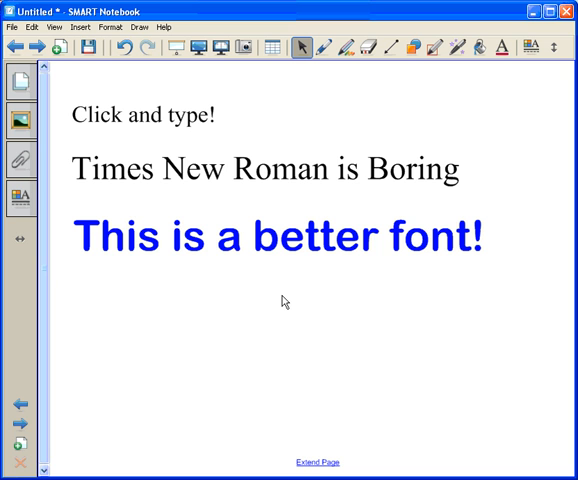